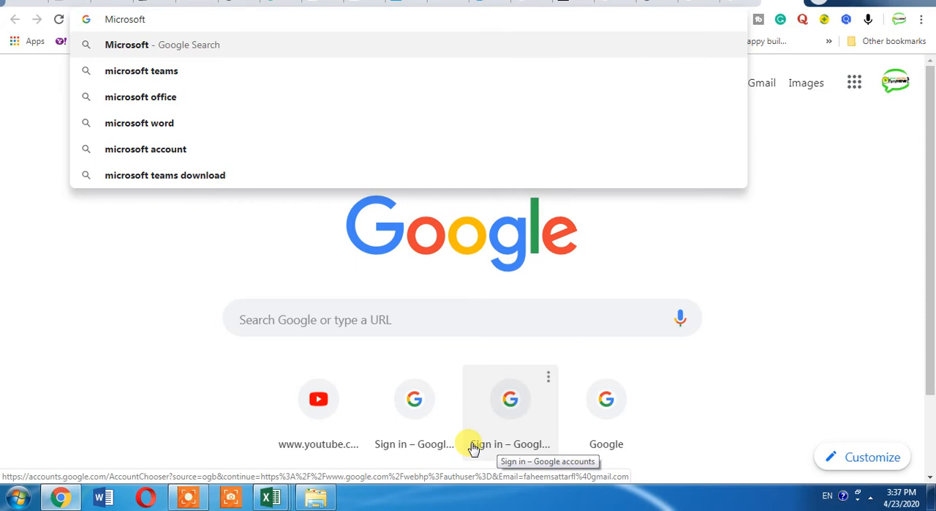
Step: Append the ™ symbol (Alt+0153) to 'Microsoft' in the address bar
left_click(124, 19)
type("™")
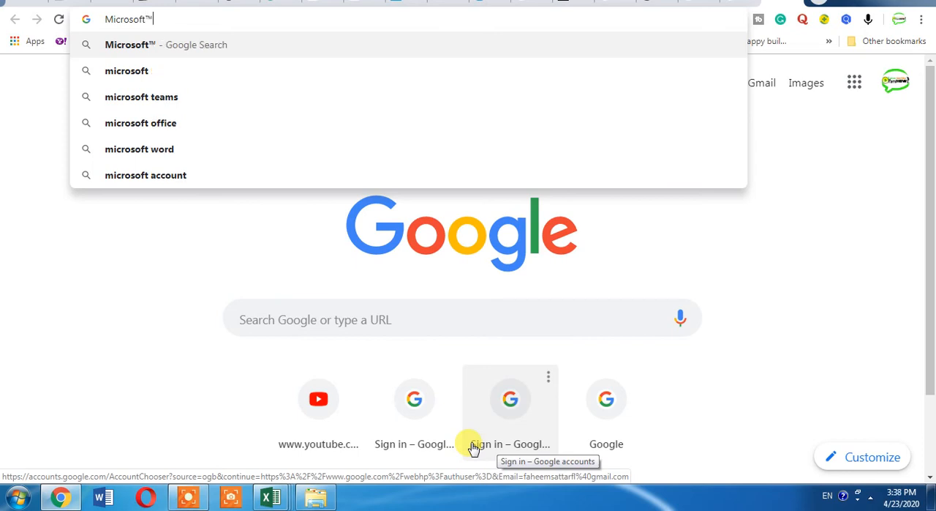
mouse_move(242, 287)
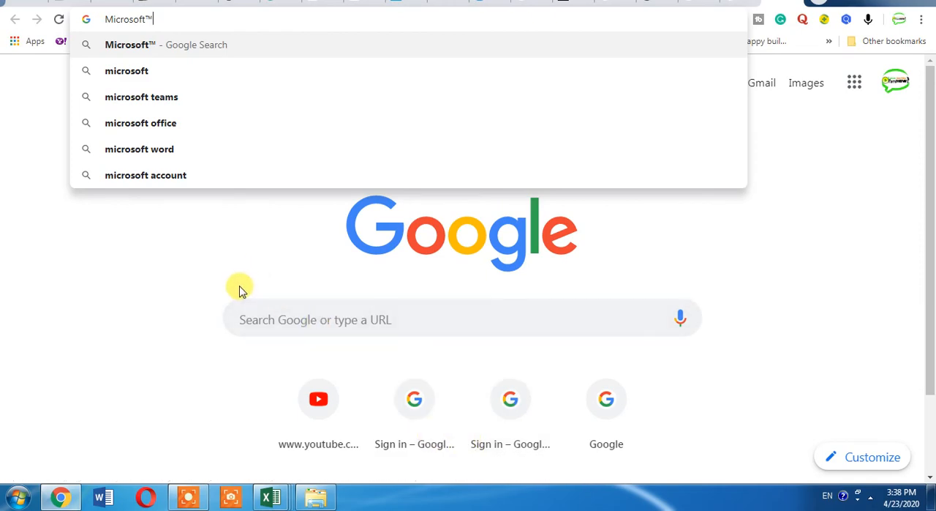
mouse_move(254, 256)
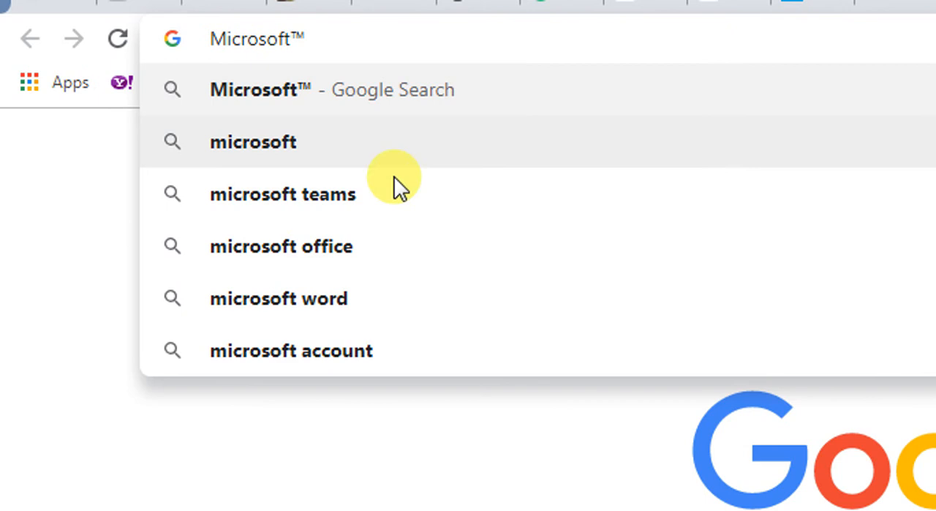
mouse_move(321, 29)
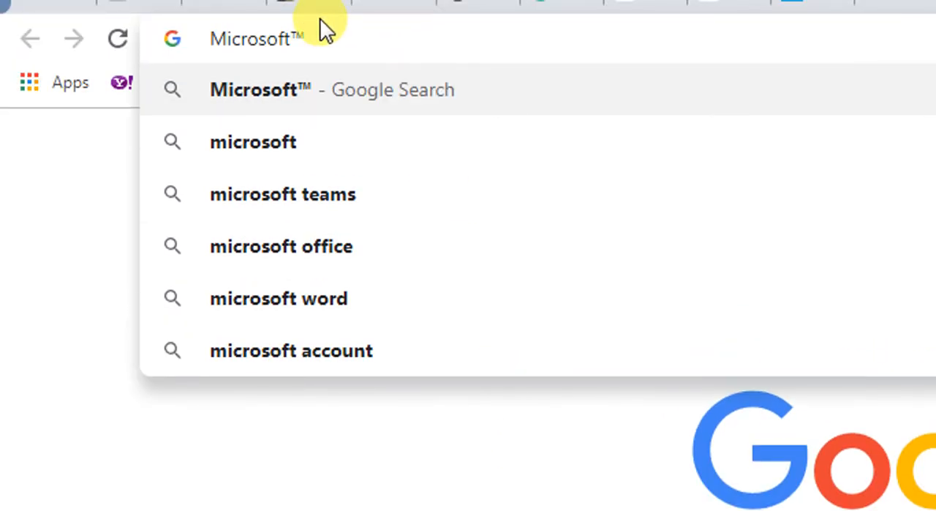
mouse_move(431, 143)
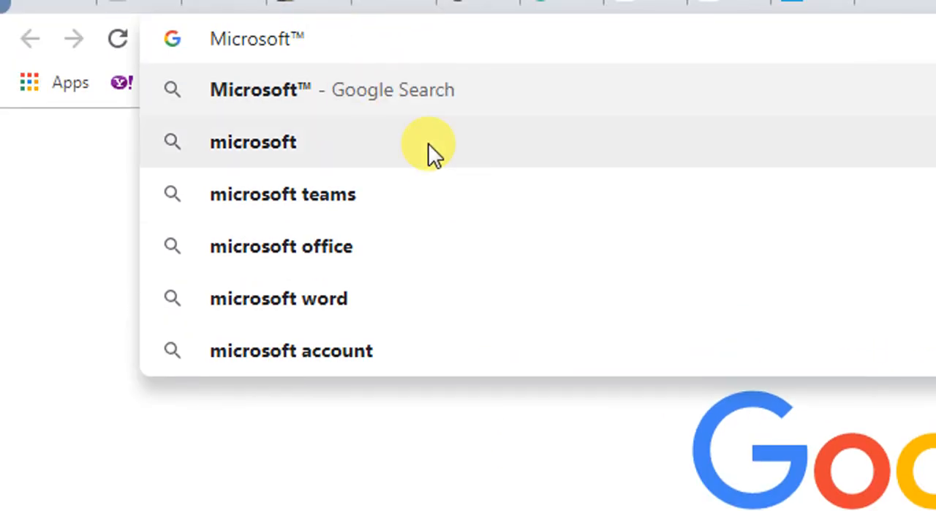